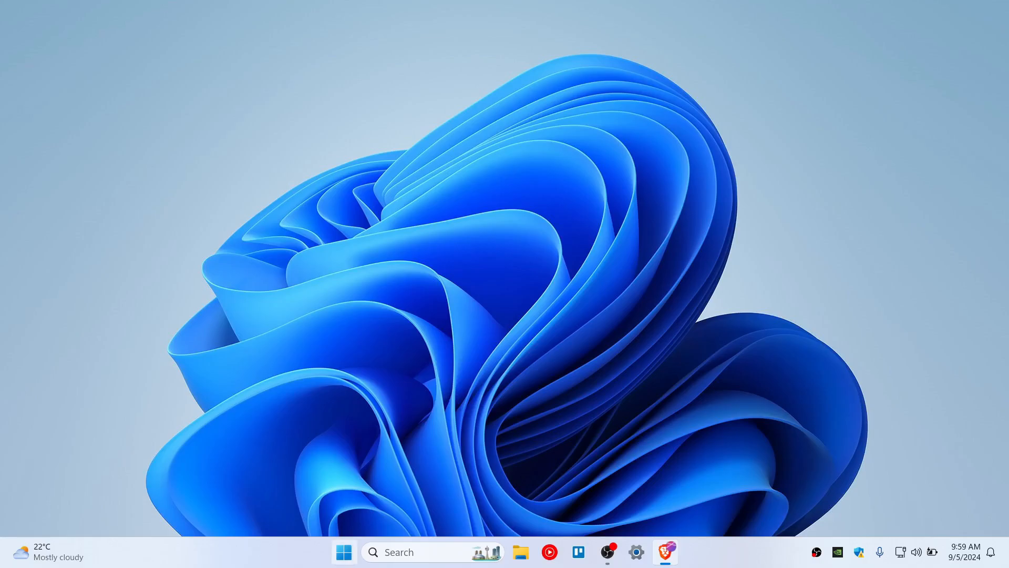
mouse_move(329, 552)
text(cmd)
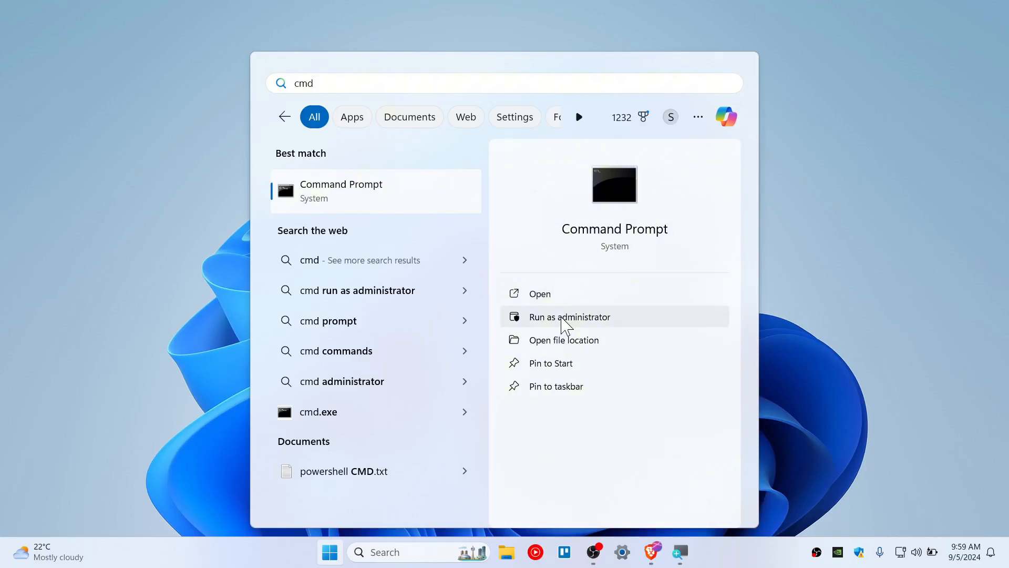
Step: Launch Command Prompt from Start search with Run as administrator
click(569, 316)
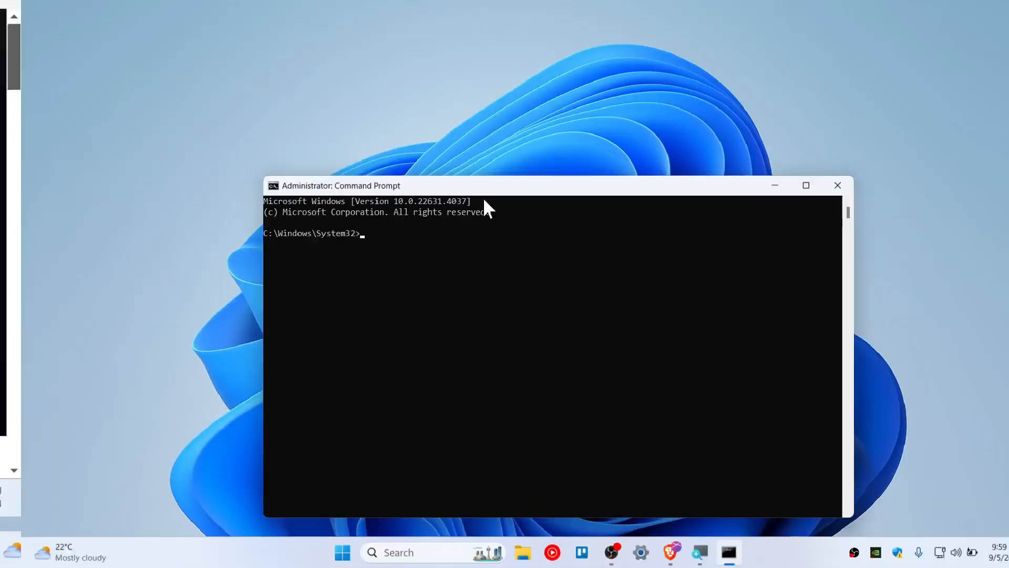
Step: Run sfc /scannow at the administrator prompt to verify system file integrity
text(sfc)
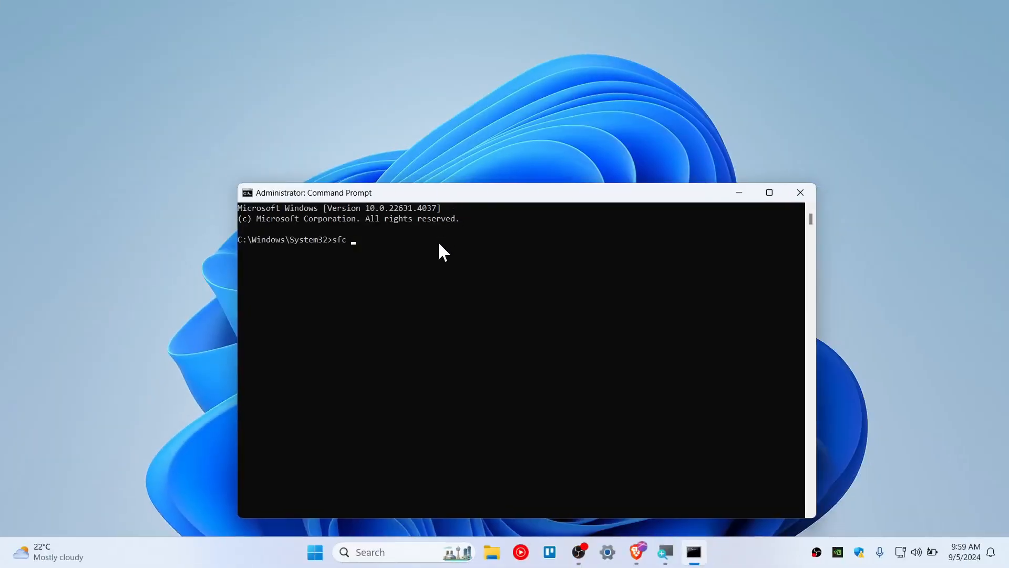
text(/scannow)
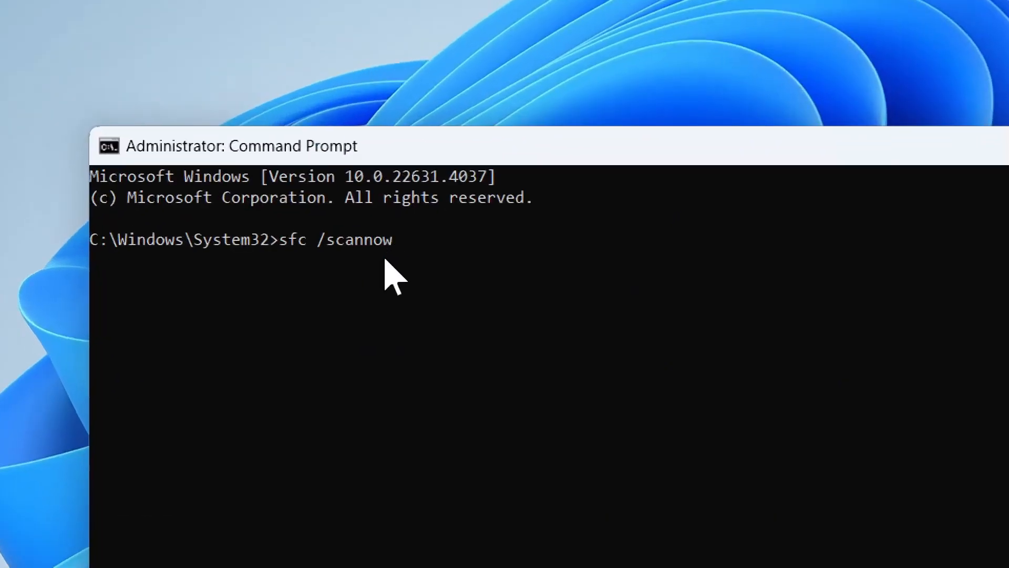
key(Return)
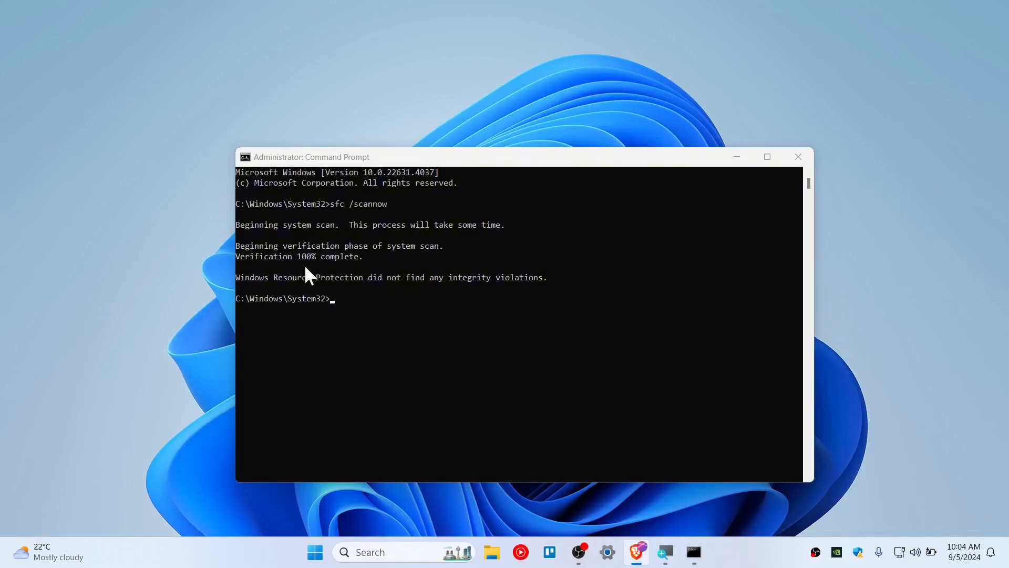
mouse_move(287, 291)
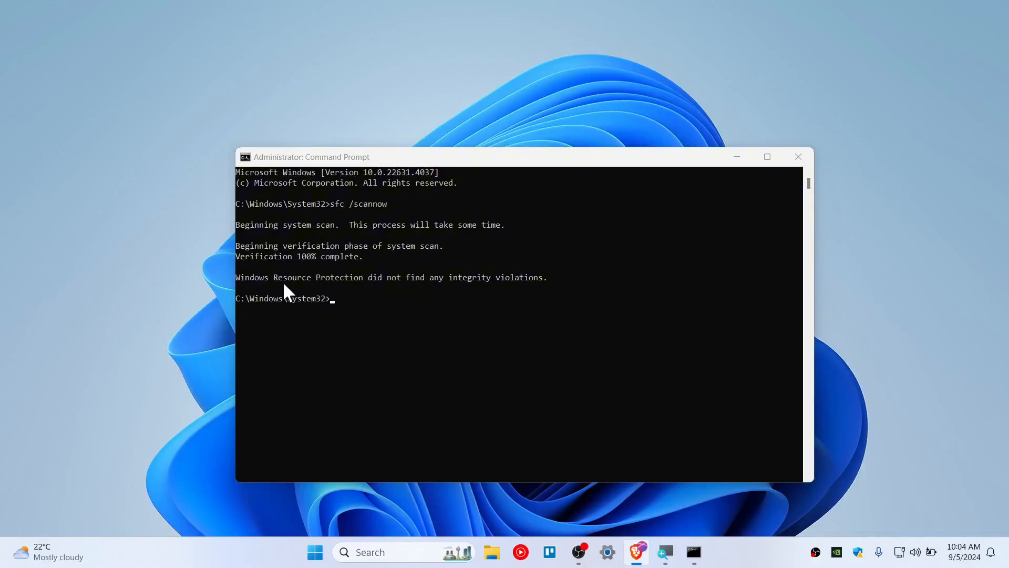
mouse_move(385, 291)
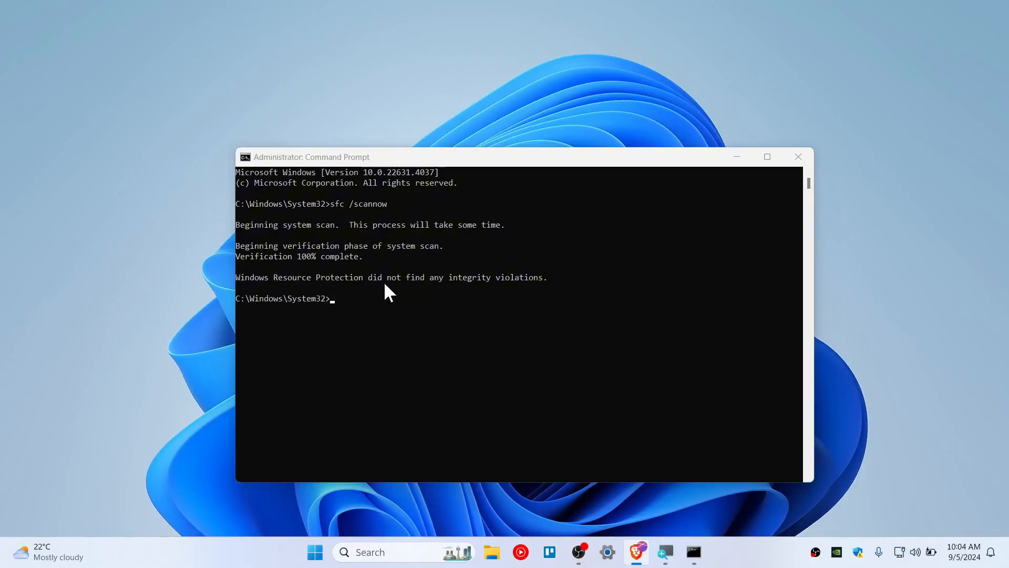
mouse_move(484, 299)
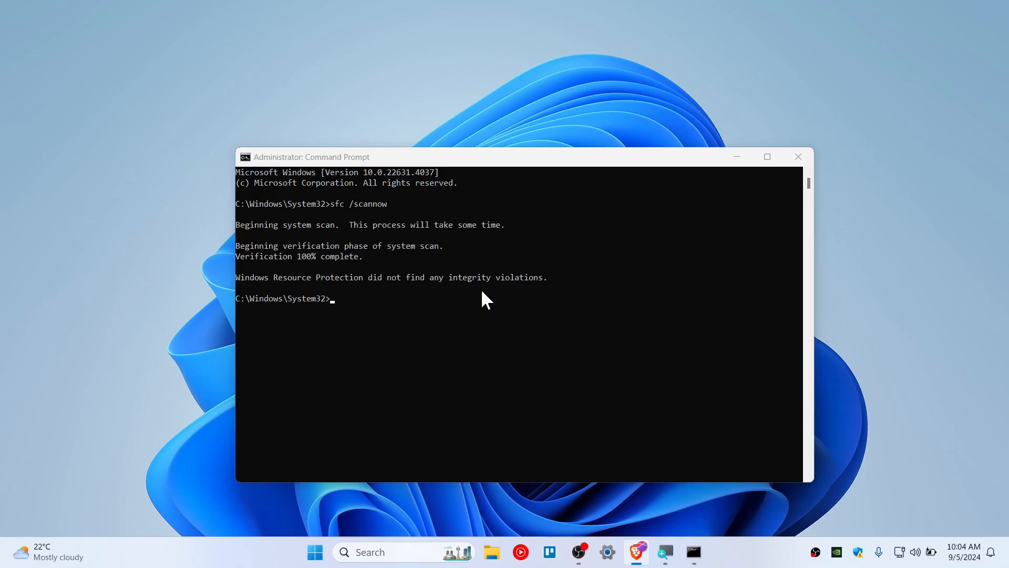
mouse_move(309, 310)
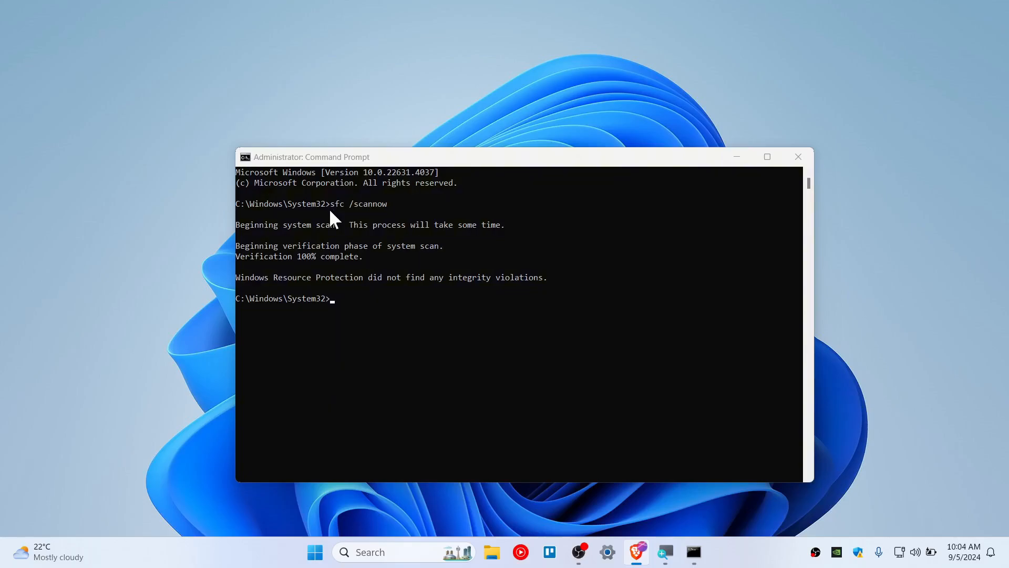
Step: Exit Command Prompt after the scan reports no integrity violations
text(xit)
text(windows mem)
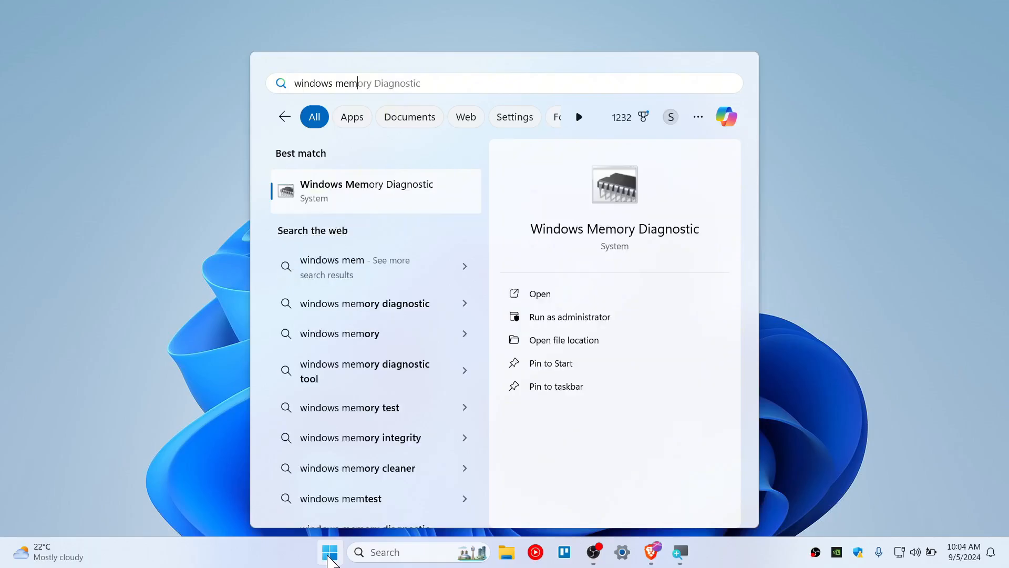
Step: Launch Windows Memory Diagnostic from the Start search best match
click(539, 293)
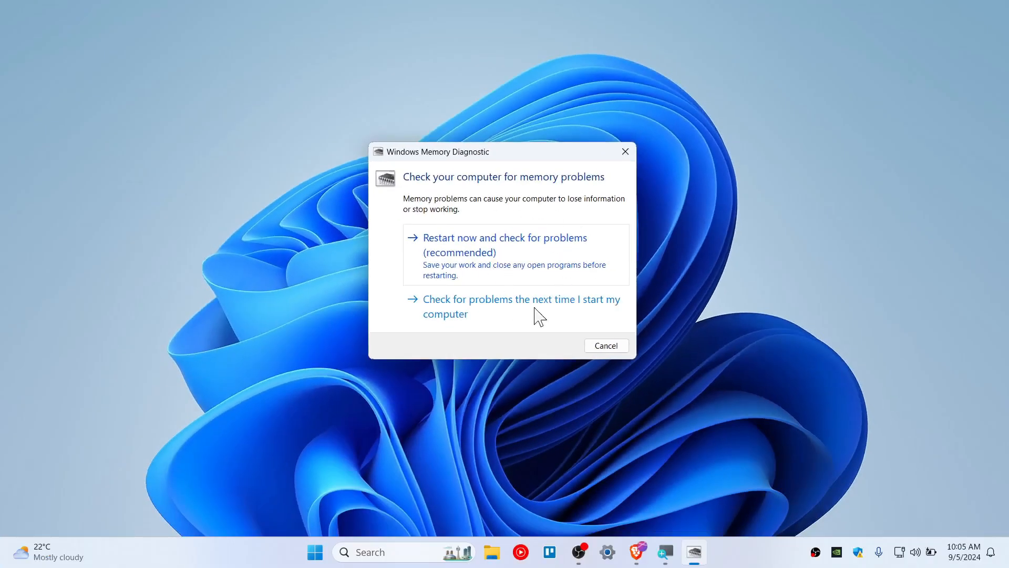
mouse_move(481, 119)
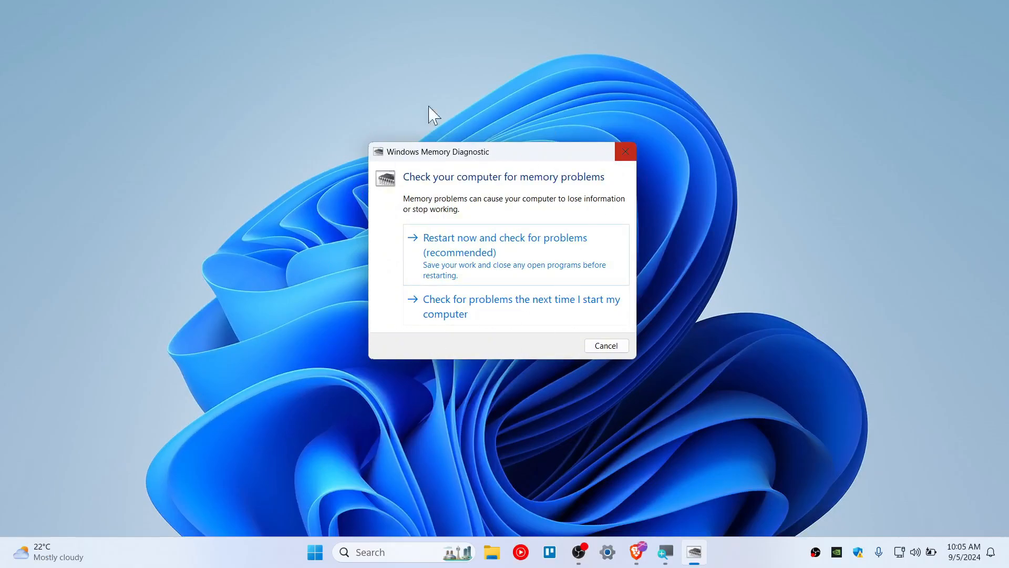
mouse_move(400, 203)
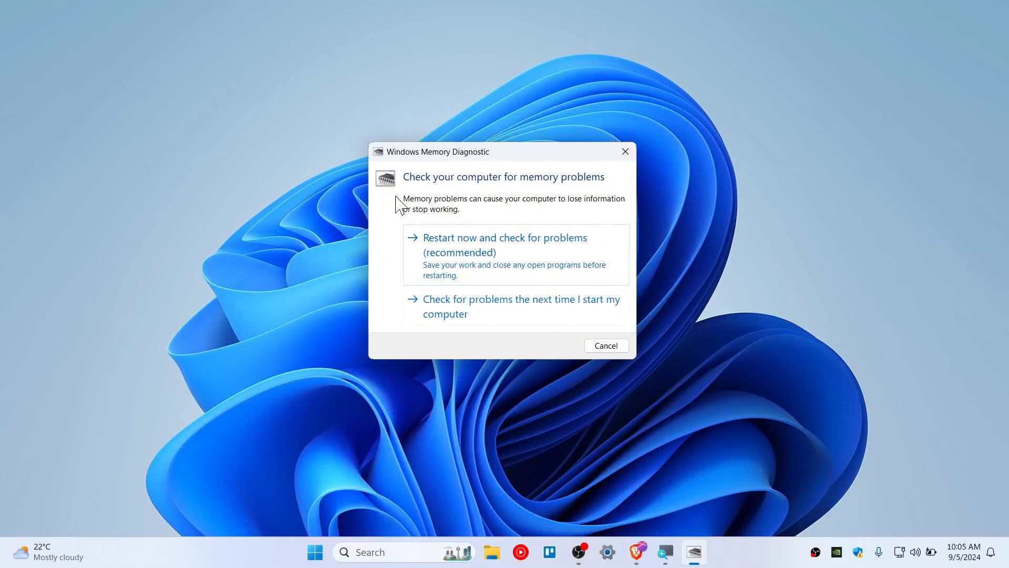
mouse_move(483, 269)
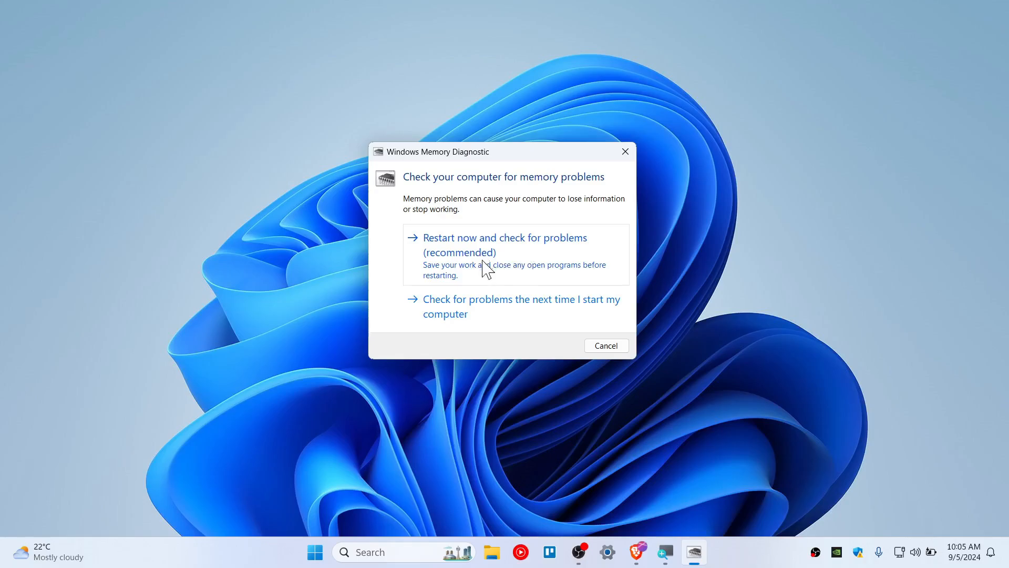
mouse_move(434, 243)
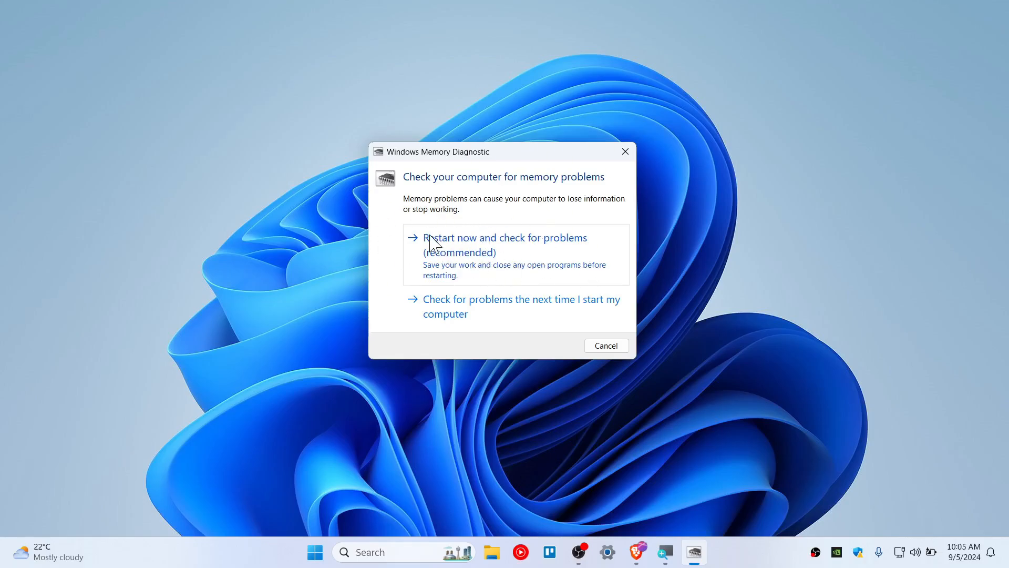